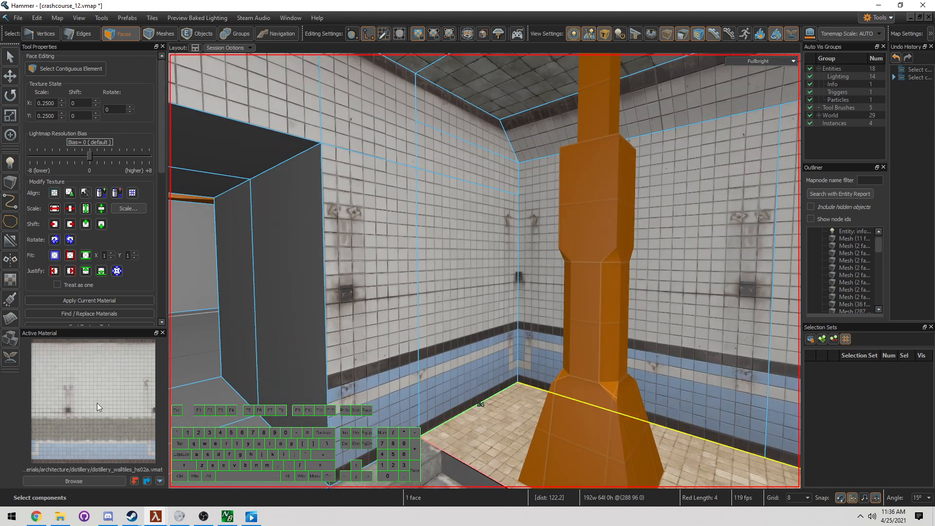
mouse_move(59, 436)
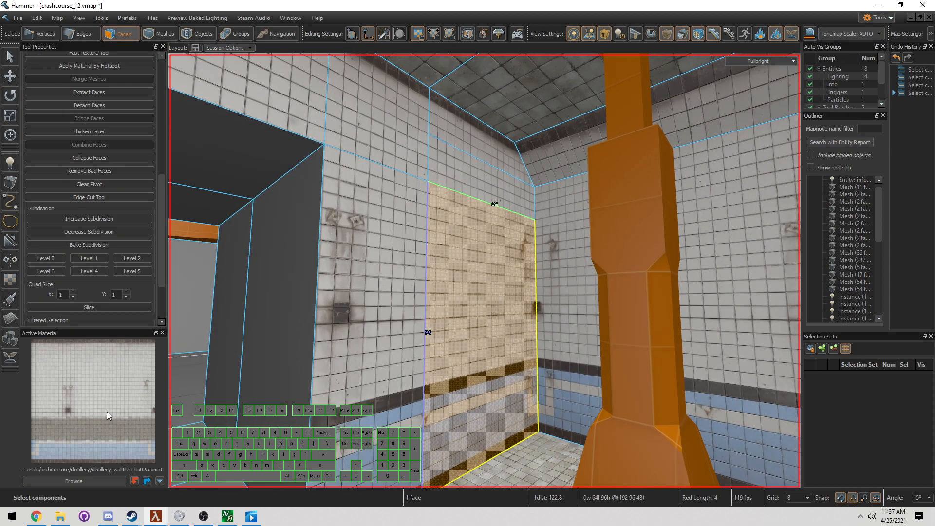
- Hide everything except the back-wall face and apply Level 1 subdivision to it
click(465, 268)
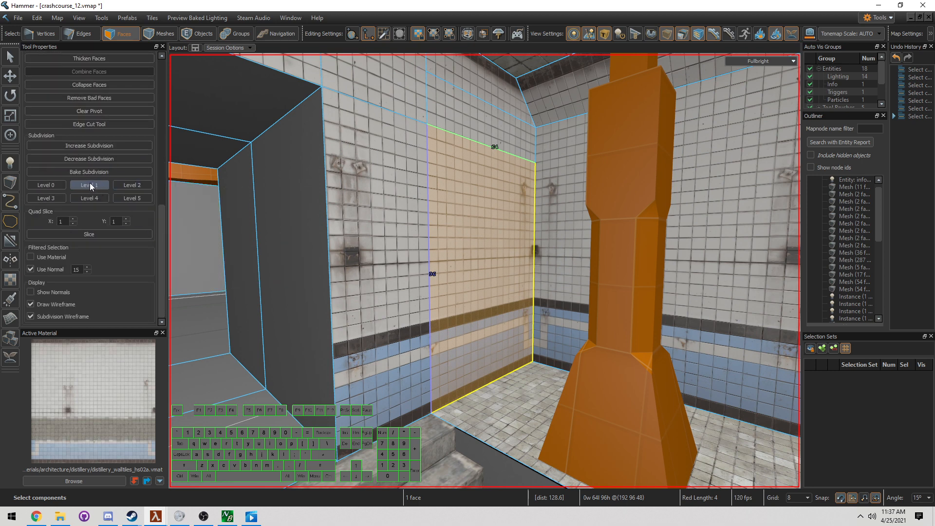
click(89, 185)
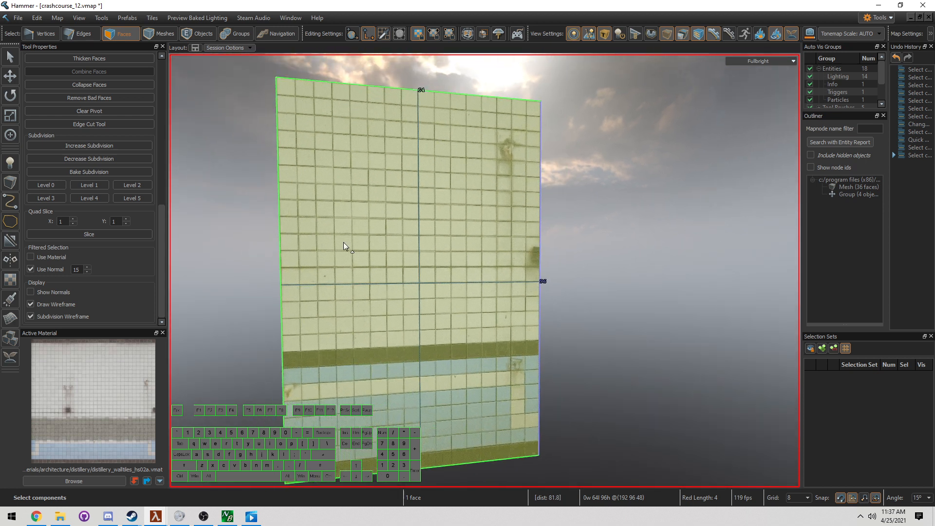
click(132, 184)
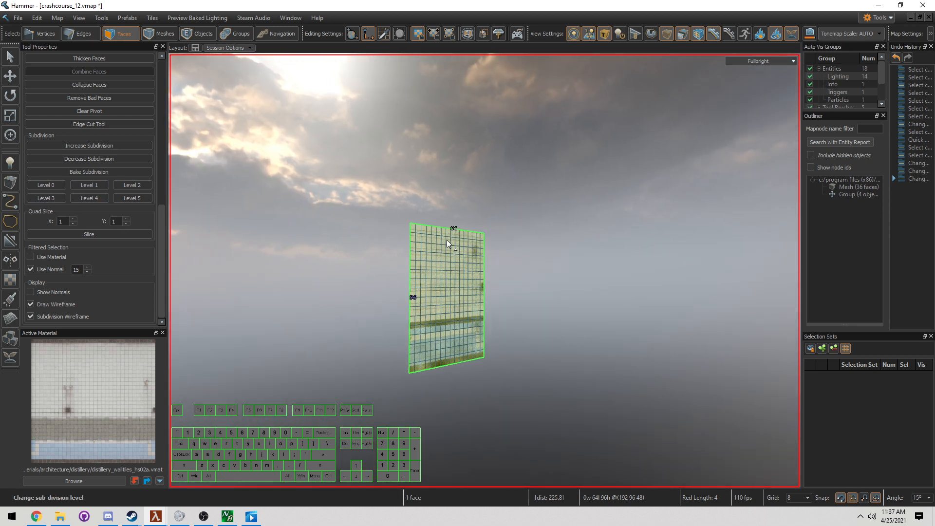
click(89, 185)
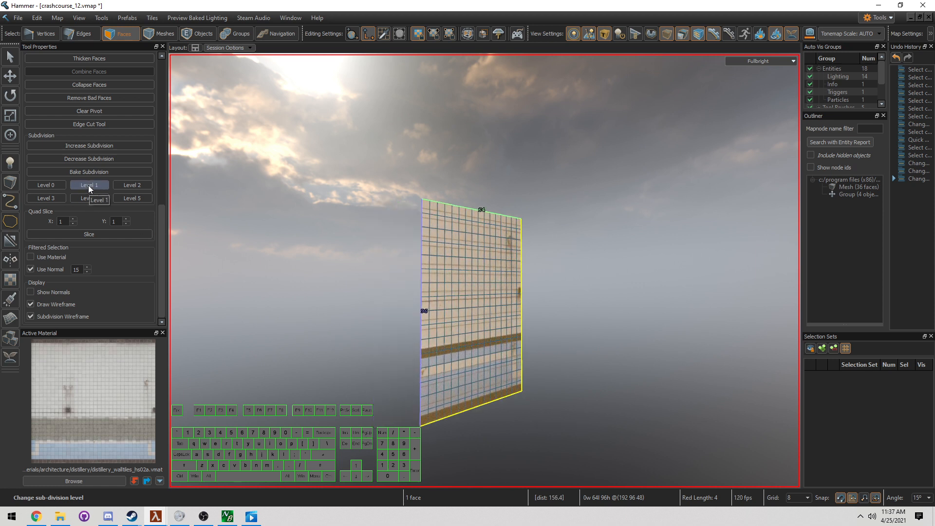
click(387, 242)
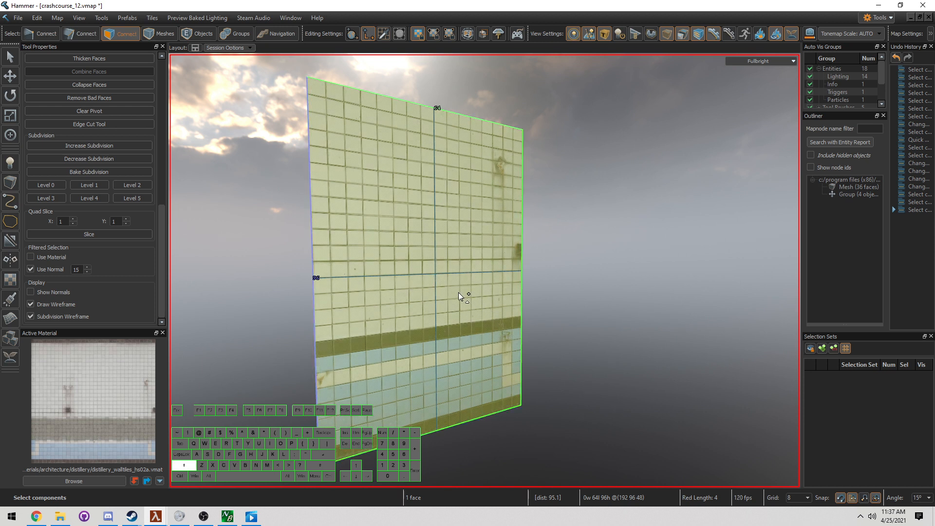
- Switch to the Paint tool in Blend mode for the isolated wall face
click(11, 298)
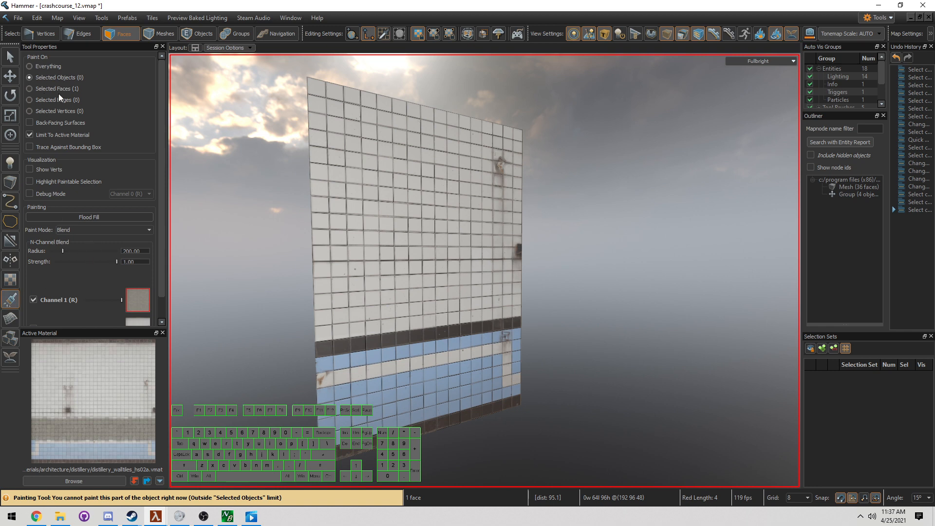
mouse_move(443, 339)
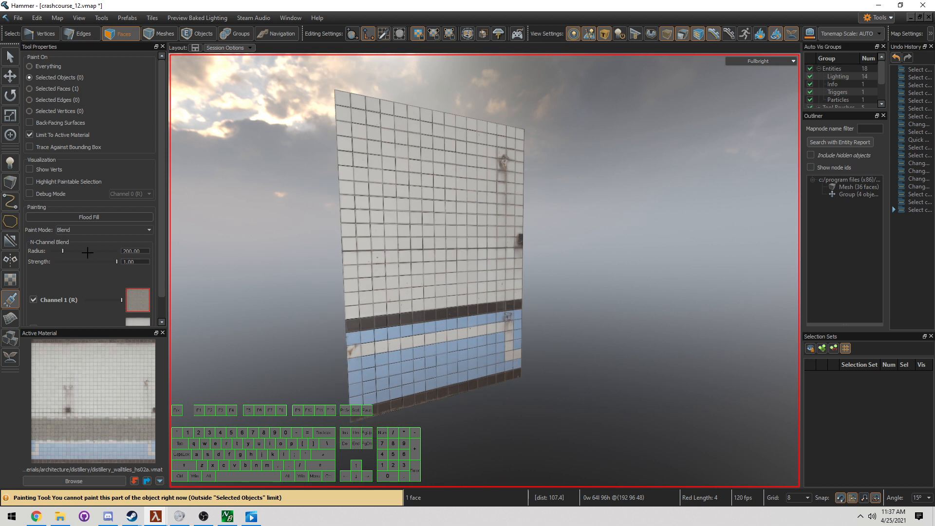
mouse_move(51, 67)
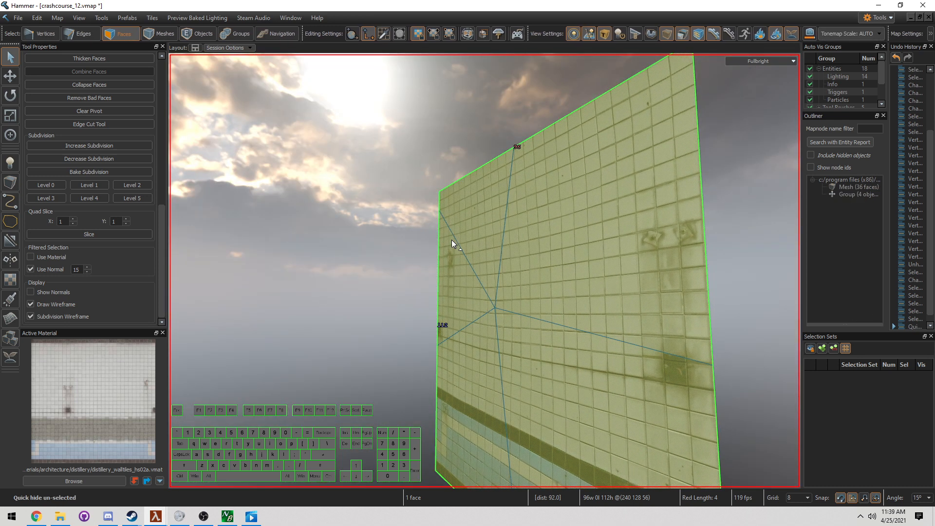
- Unhide the quick-hidden geometry to restore the shower room around the wall
click(45, 33)
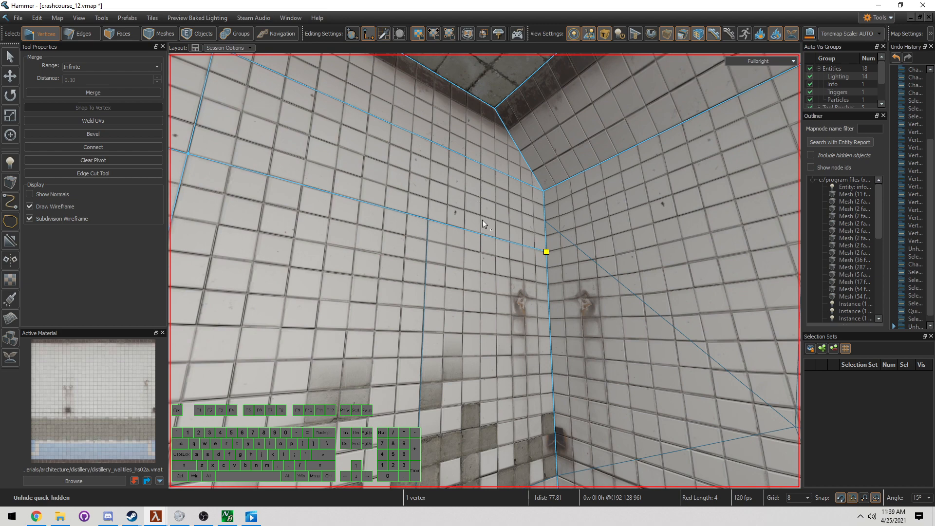
mouse_move(548, 234)
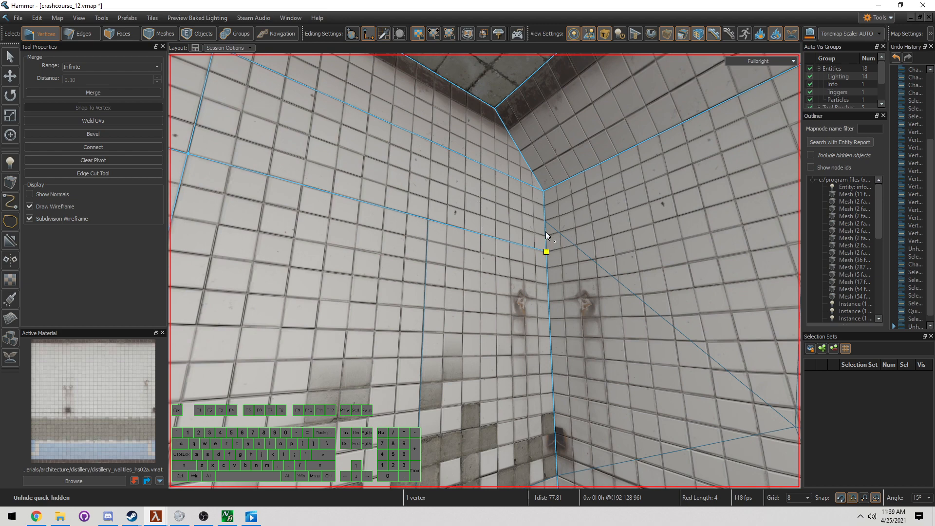
- Extract the back-wall face beside the pillar, delete leftover vertices, and hide the rest
click(121, 33)
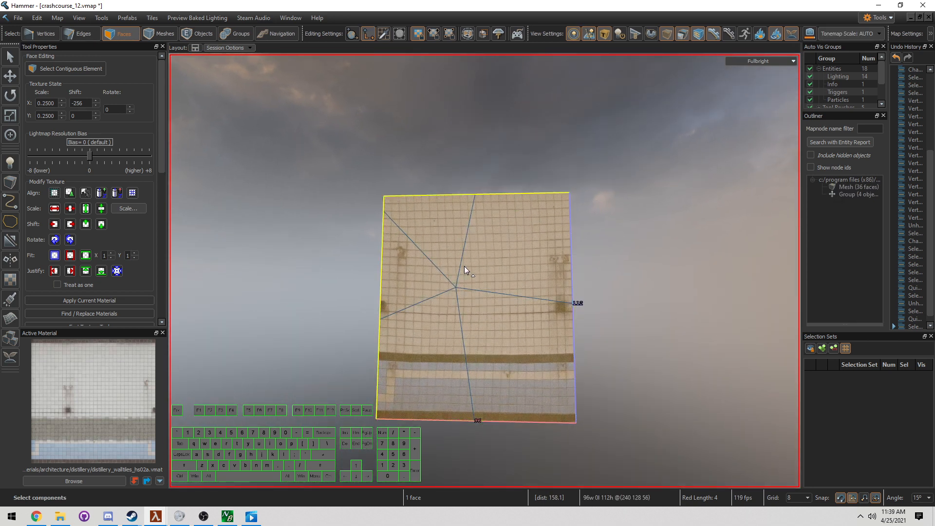
click(45, 34)
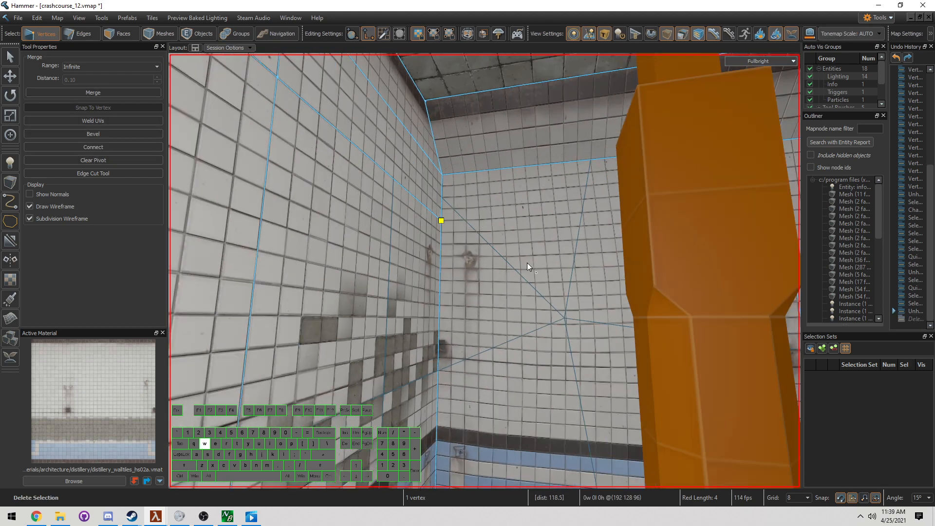
click(120, 34)
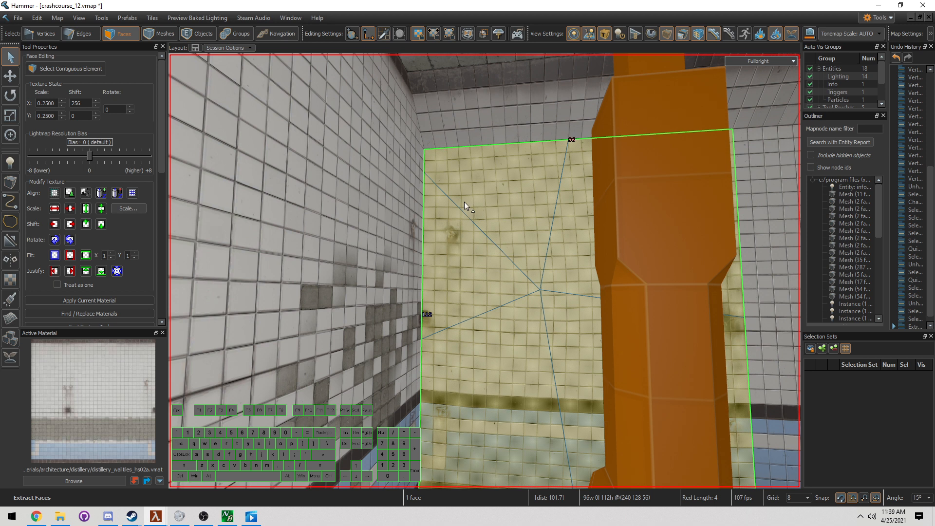
mouse_move(458, 198)
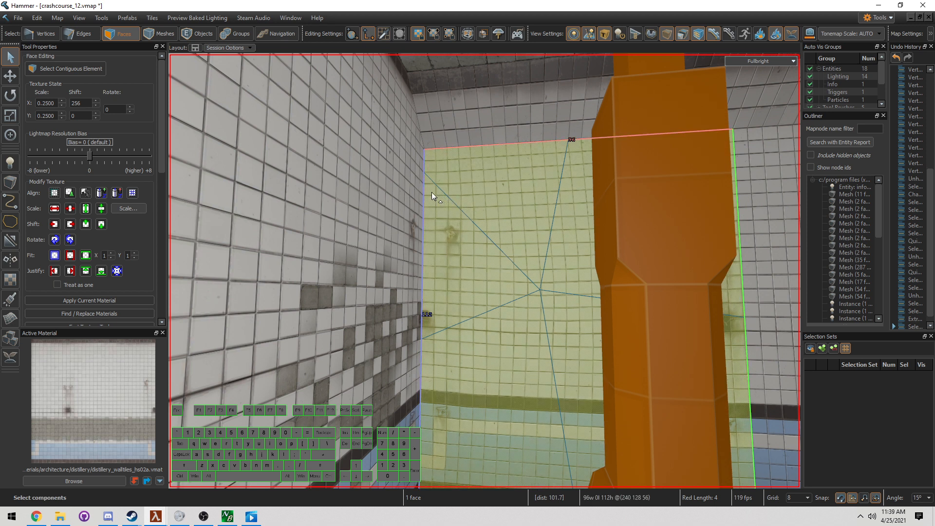
click(45, 33)
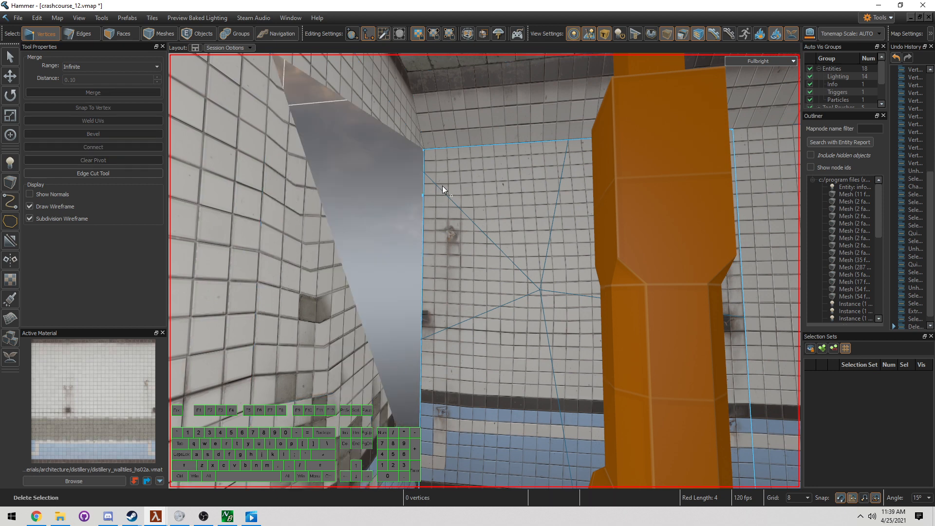
click(120, 33)
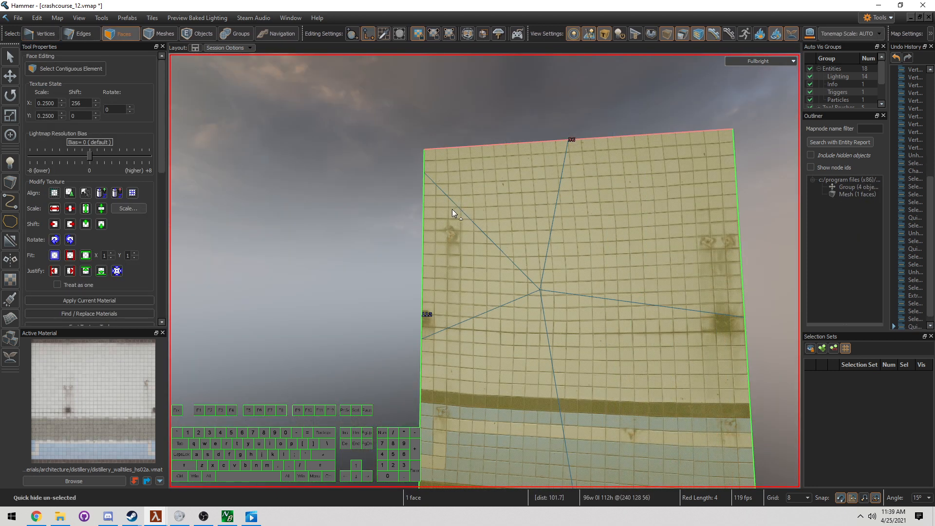
- Paint channel-1 grime on the back wall with radius 16.9 and strength 0.22
click(40, 34)
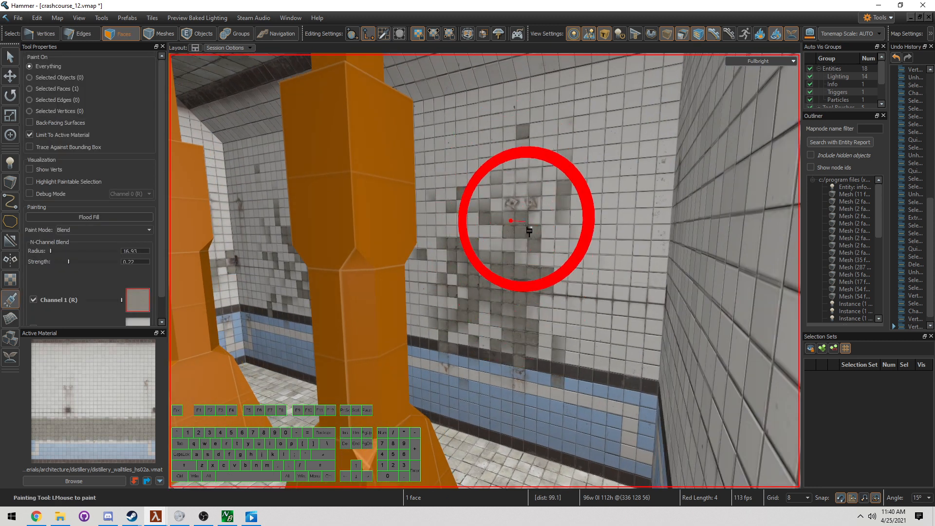
mouse_move(514, 324)
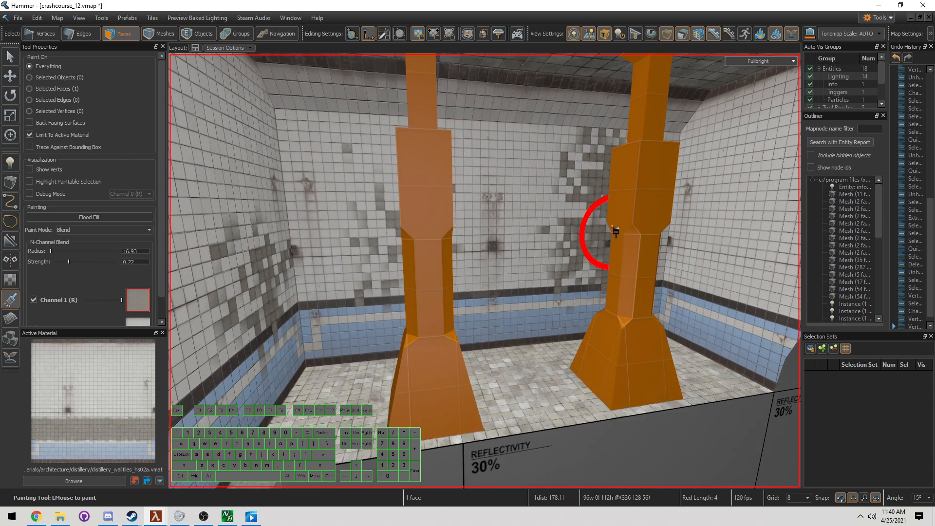
mouse_move(298, 274)
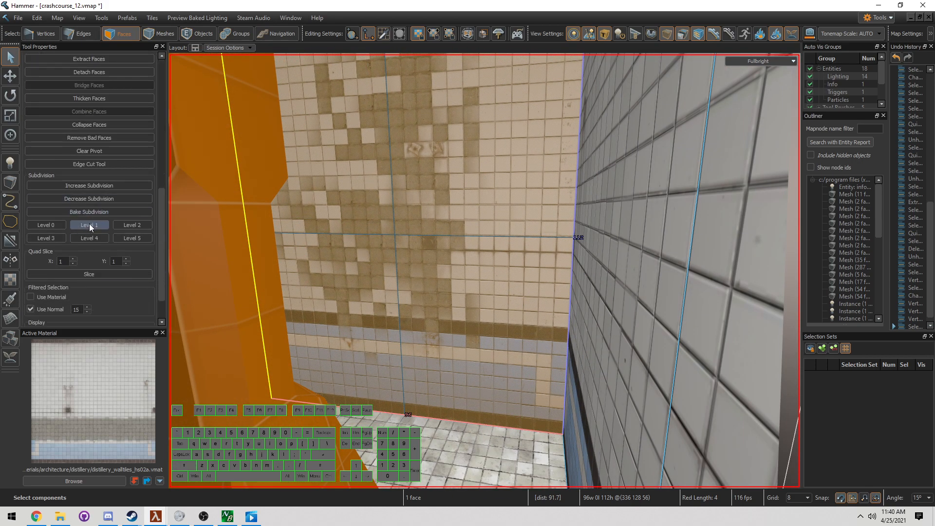
- Select the grime-painted wall face and change its Subdivision level
click(89, 237)
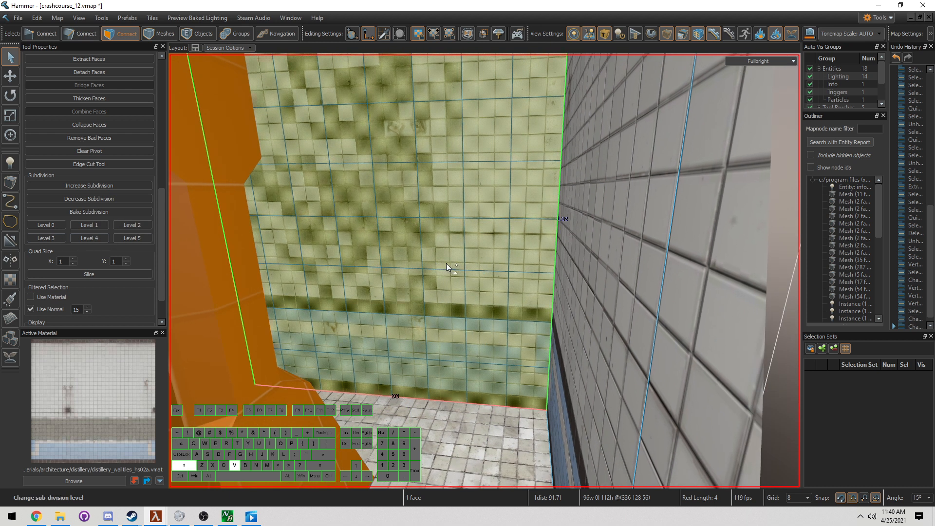
click(10, 301)
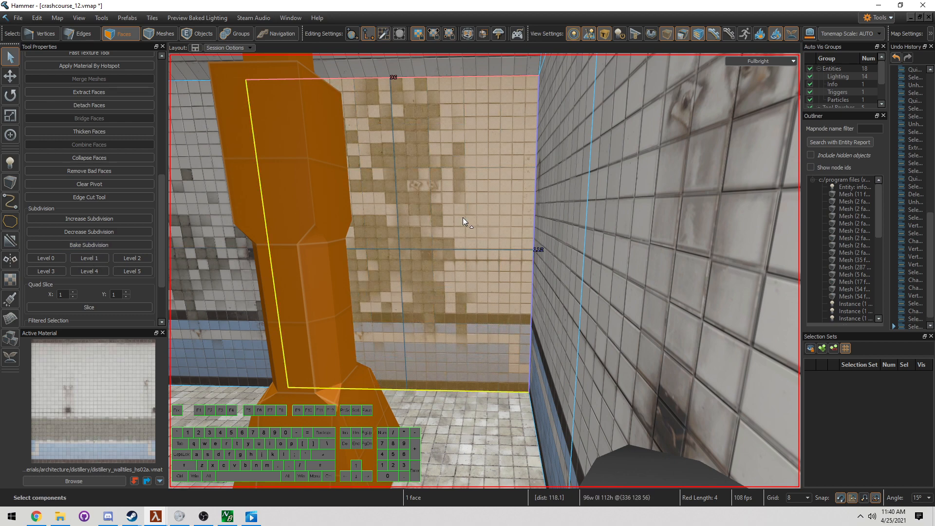
- Isolate the tiled floor face as its own mesh, select a corner, and switch to Edges mode
click(460, 253)
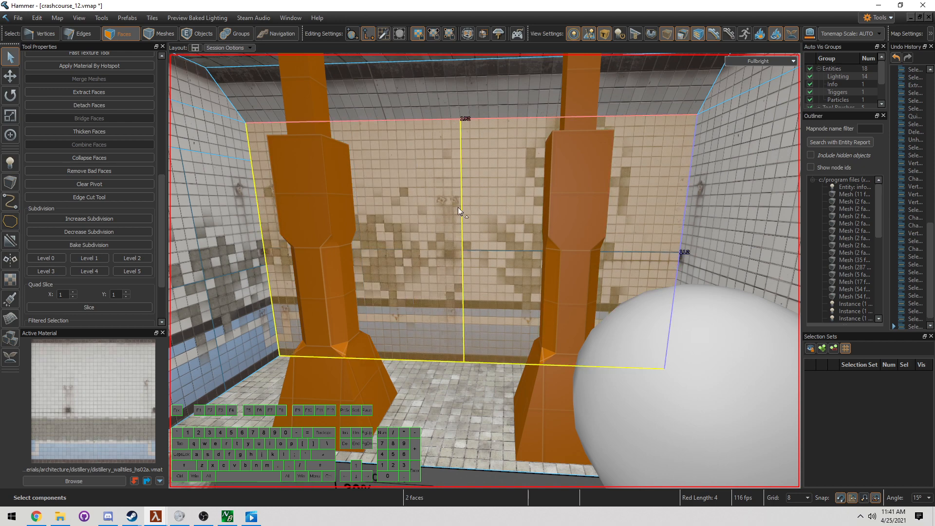
click(457, 223)
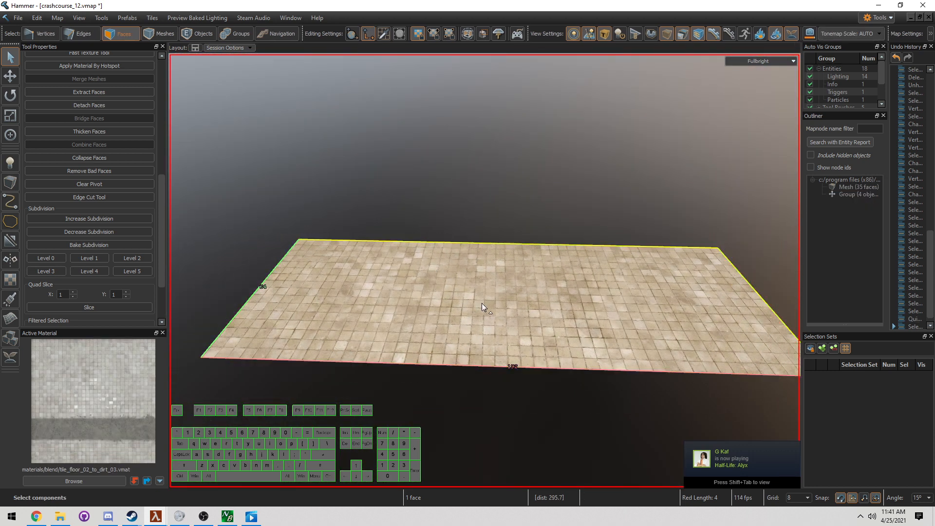
click(41, 34)
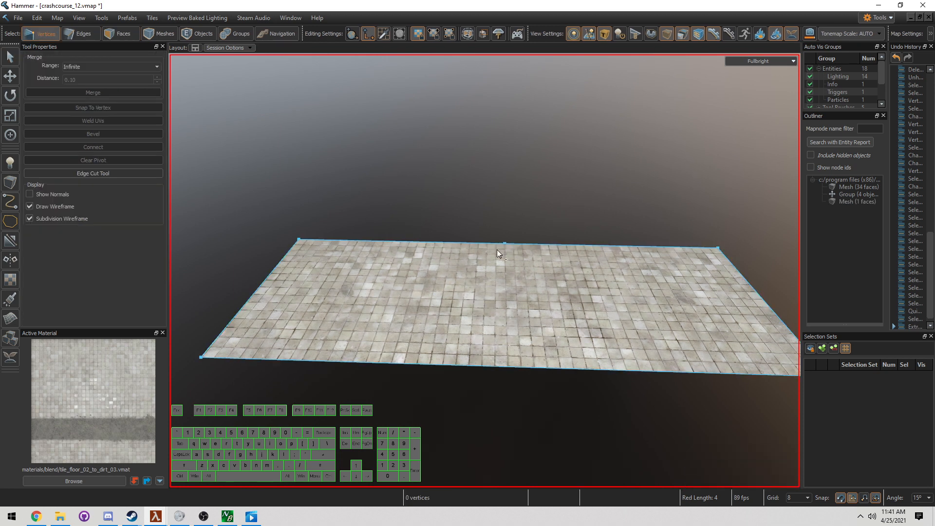
click(506, 245)
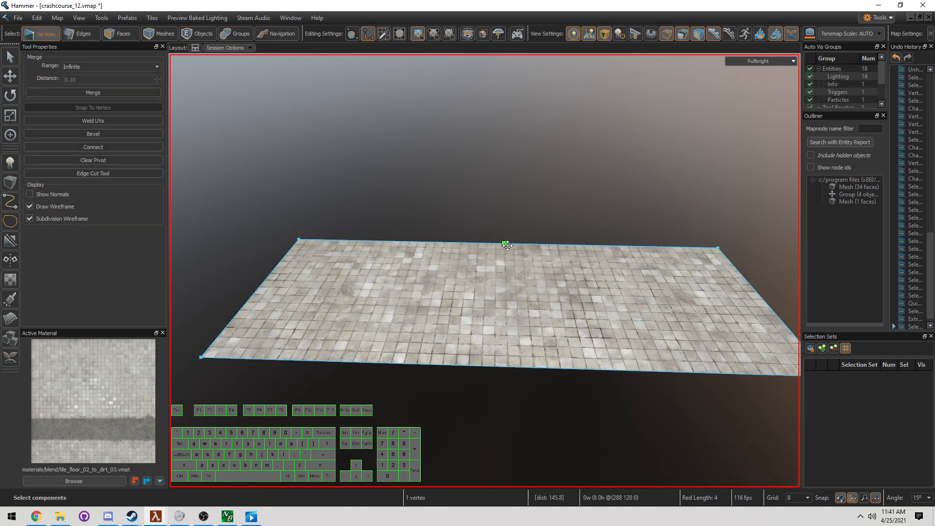
click(125, 34)
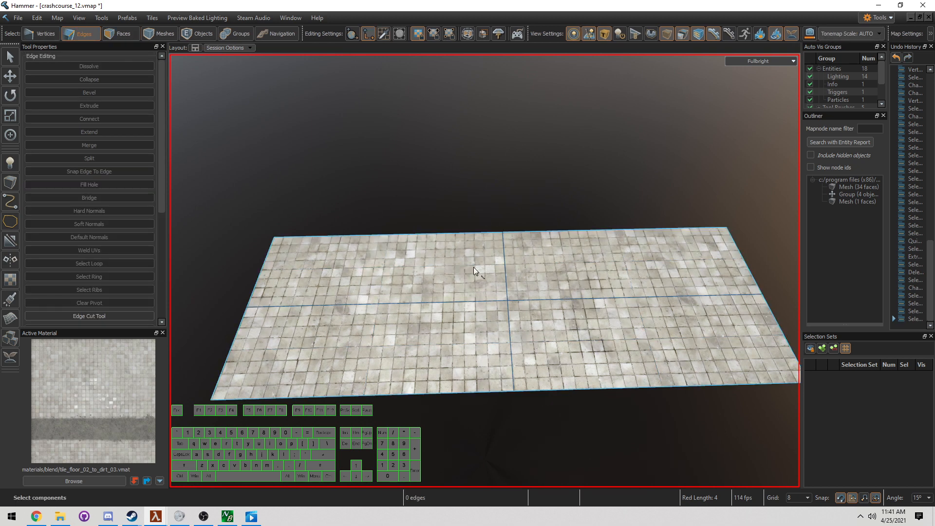
- Connect a new edge across the floor, select its halves as faces, and return to the room
click(452, 237)
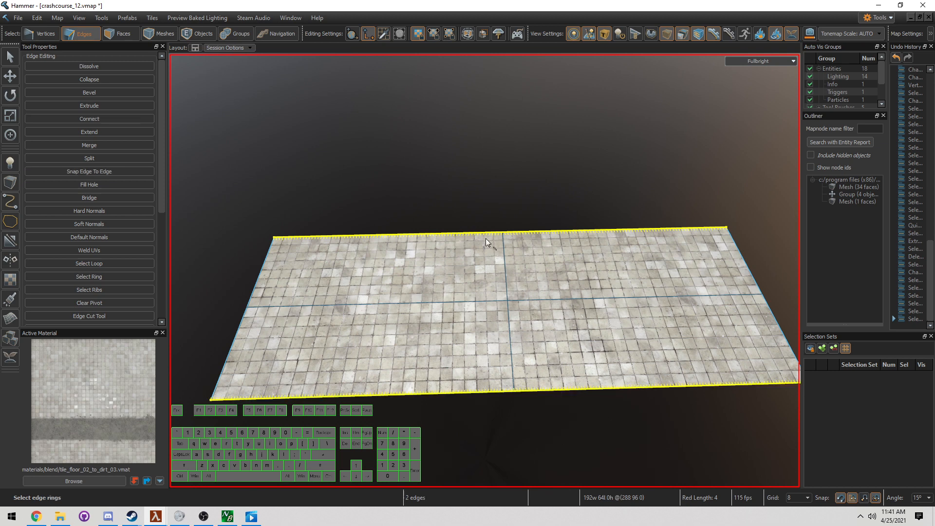
click(89, 118)
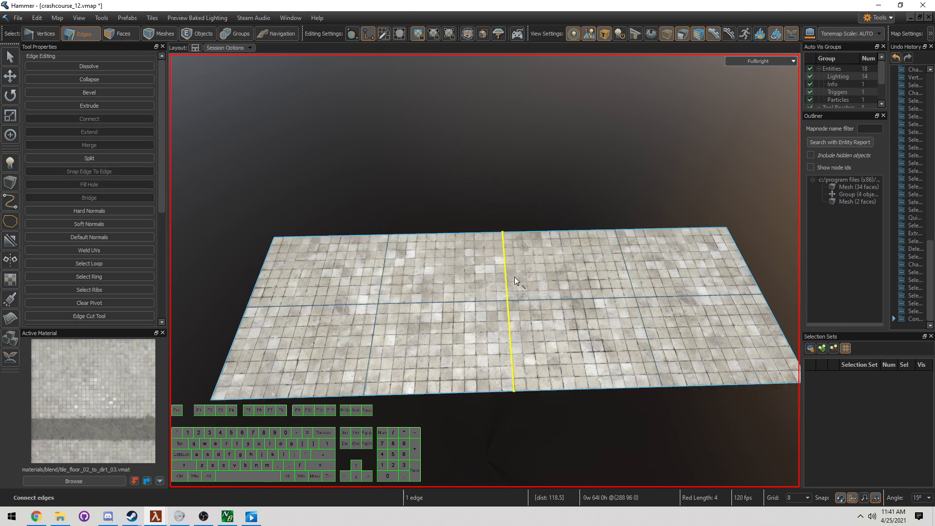
click(119, 33)
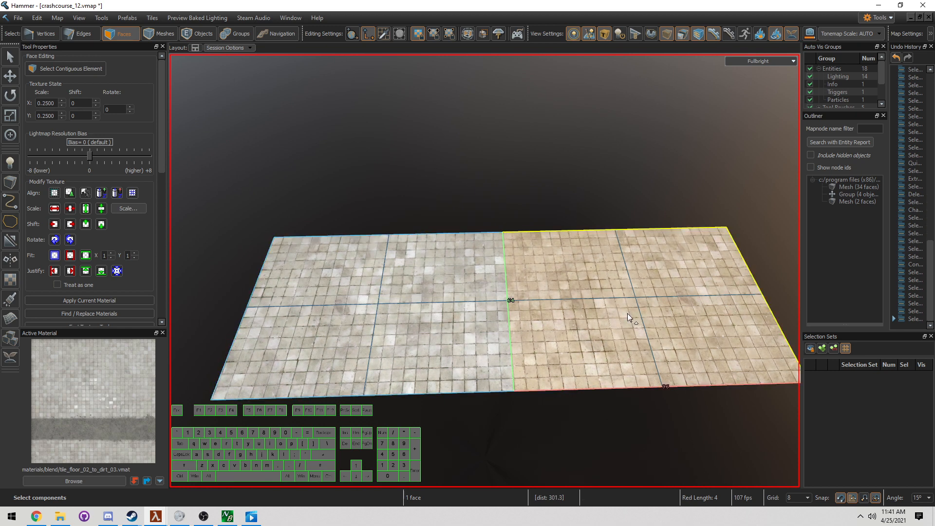
click(433, 314)
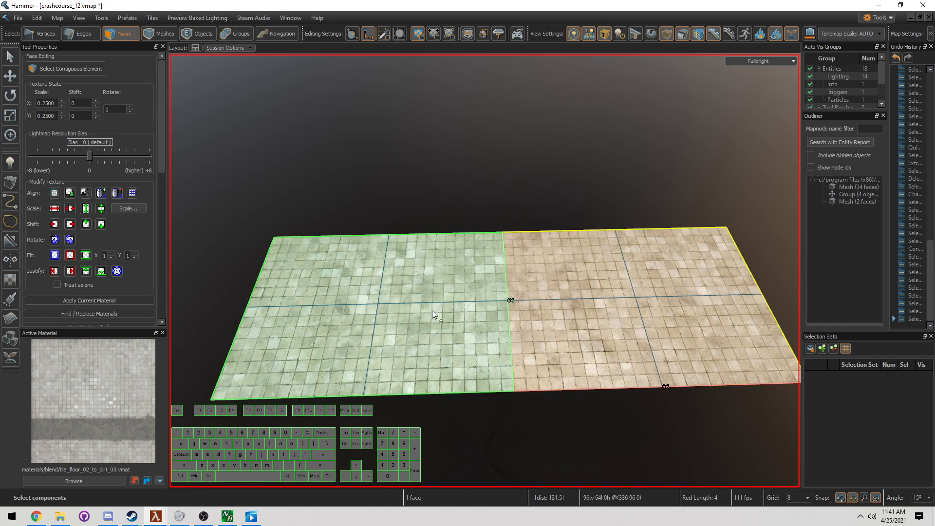
click(626, 314)
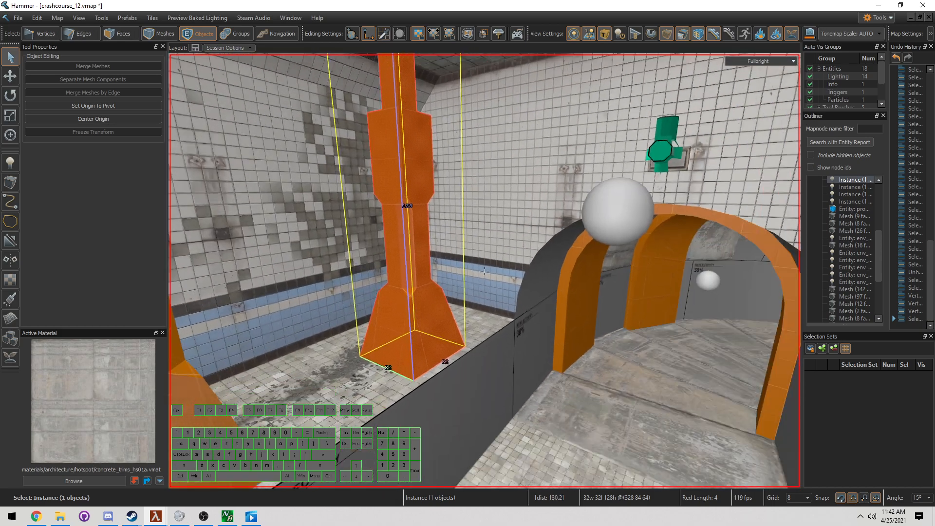
- Apply the grey concrete trim material to all faces of the pillar
scroll(down, 3)
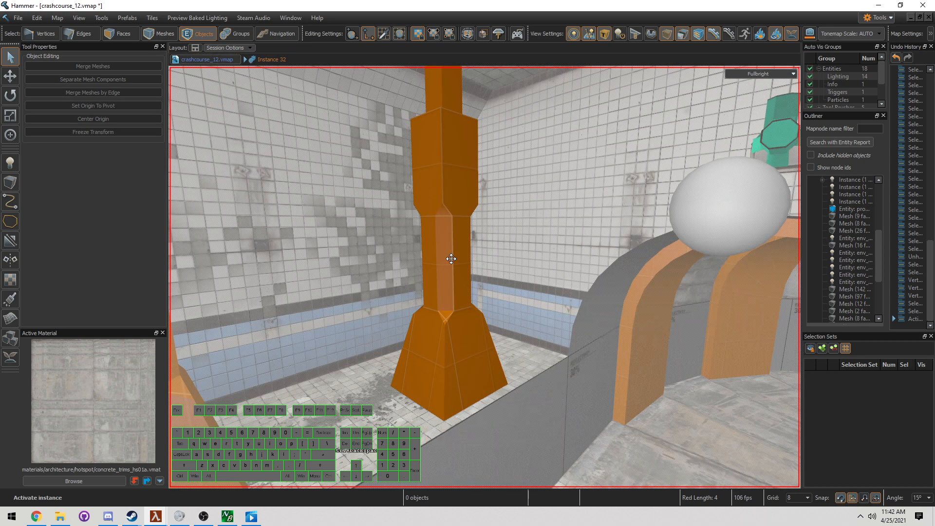
click(121, 34)
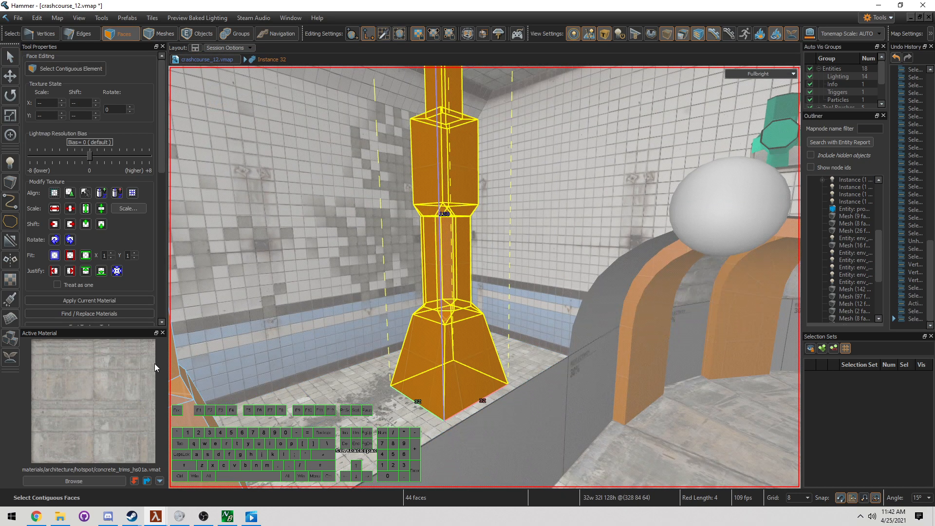
click(298, 76)
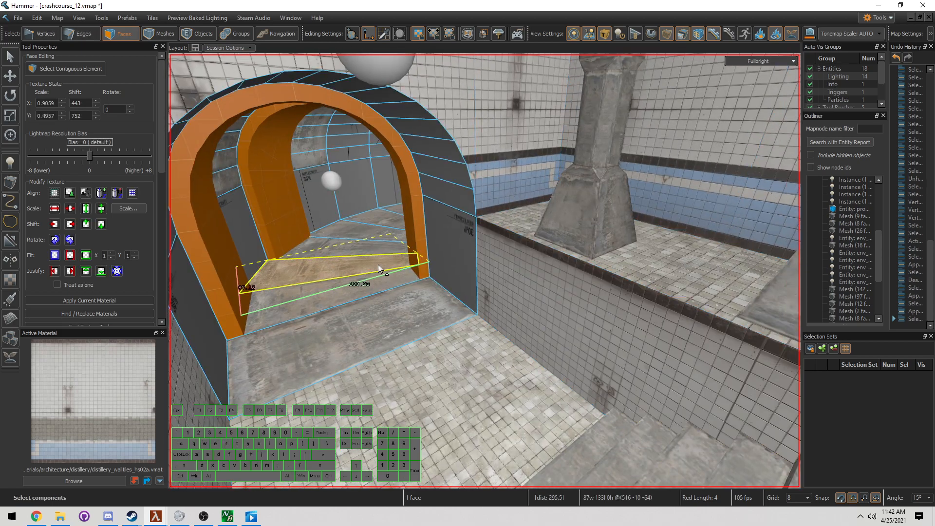
- Select the edge loop and outer rim faces around the hallway arch opening
click(204, 34)
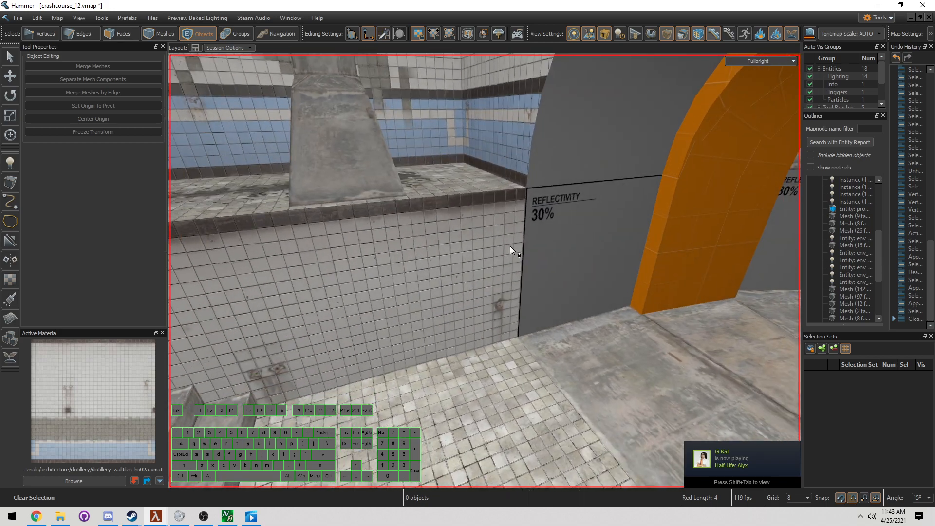
click(82, 34)
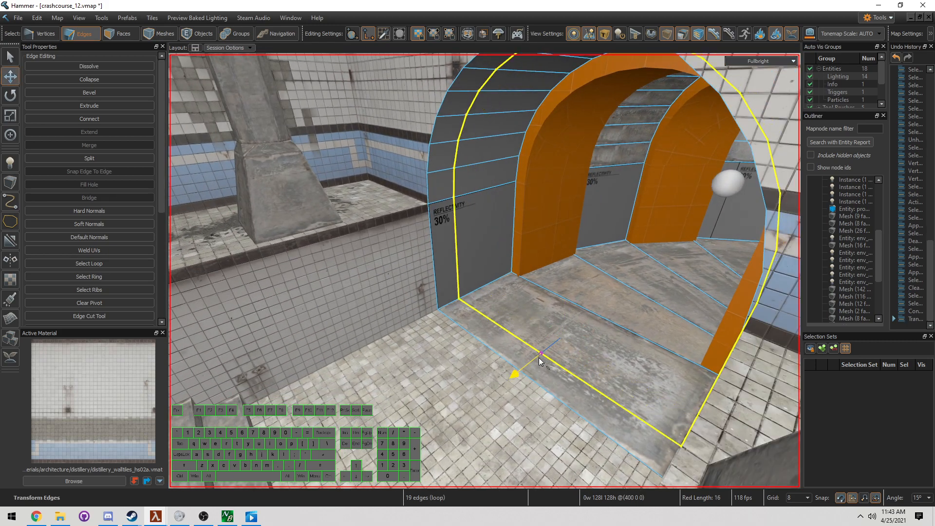
click(120, 34)
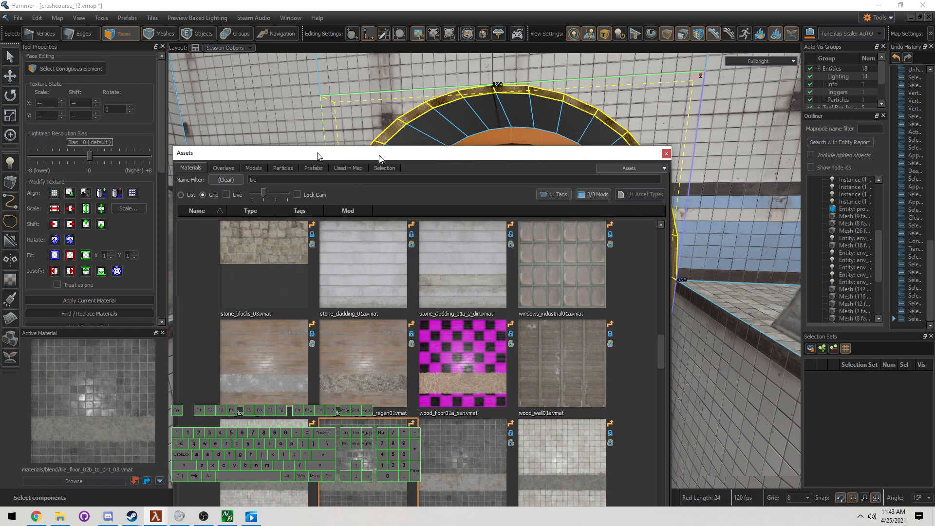
- Apply the black tile material to the arch rim at halved Y scale, then the threshold strip
click(666, 153)
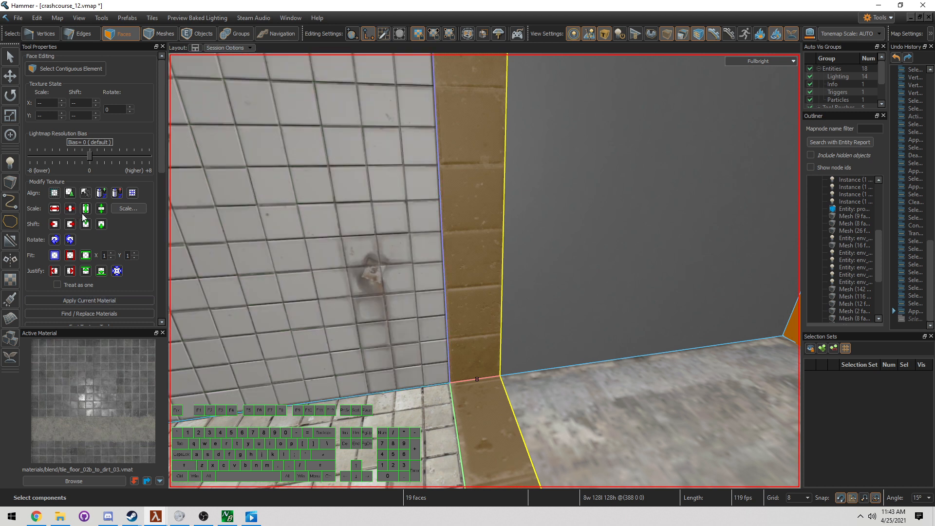
click(70, 208)
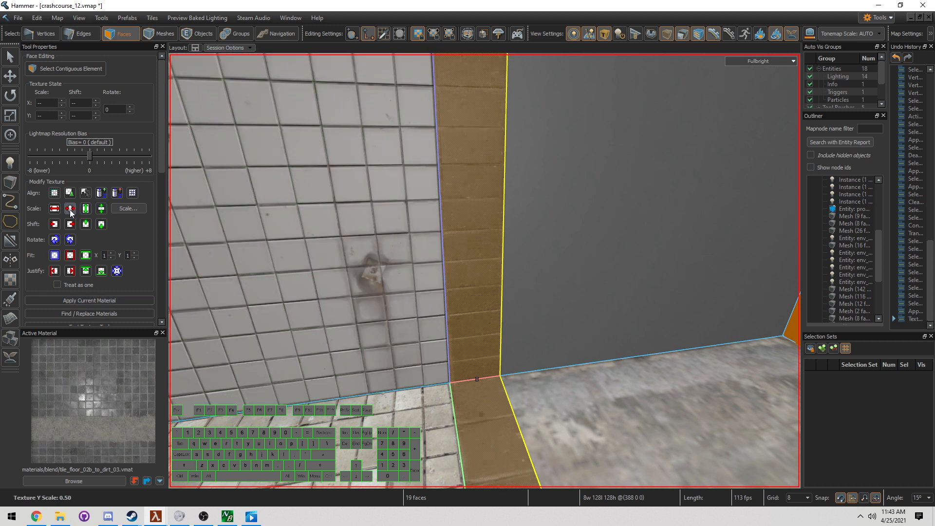
click(199, 34)
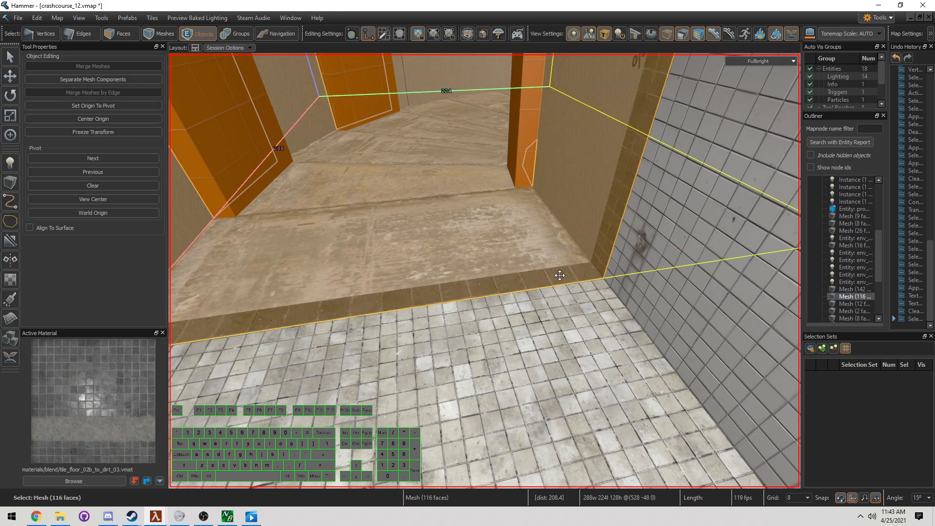
click(122, 34)
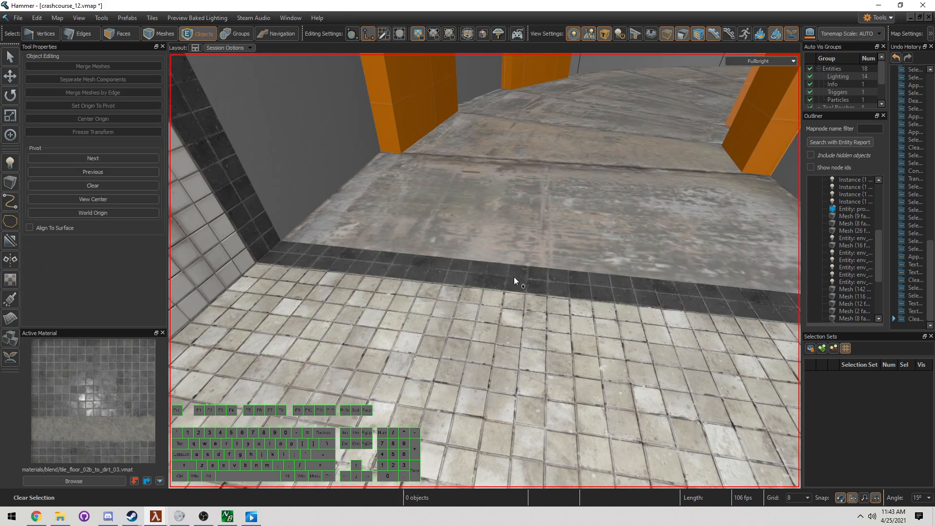
click(120, 33)
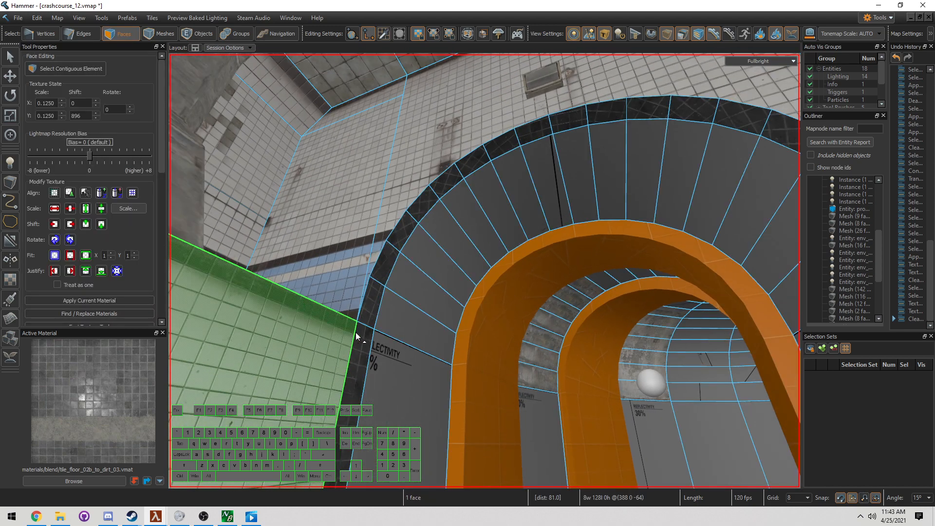
- Select the arch rim faces, world-align their black tiles and set scale to 0.25
click(423, 197)
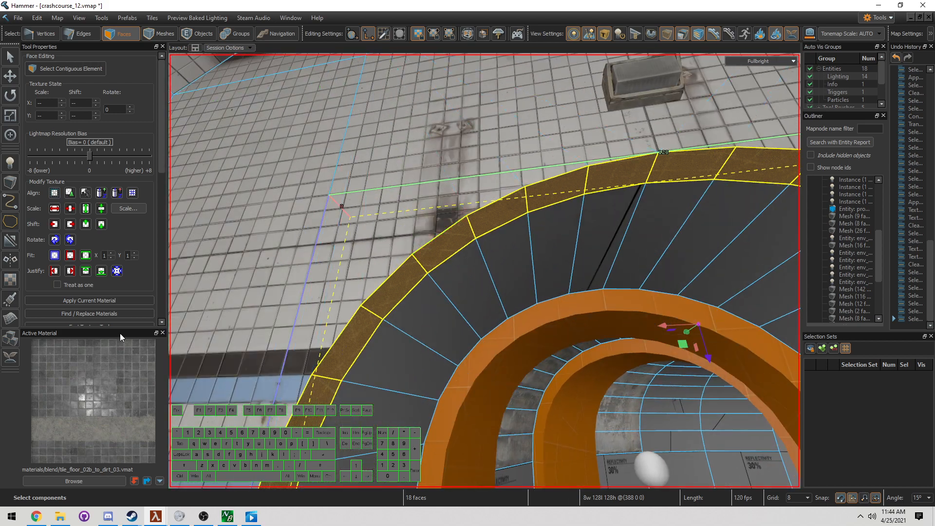
click(201, 34)
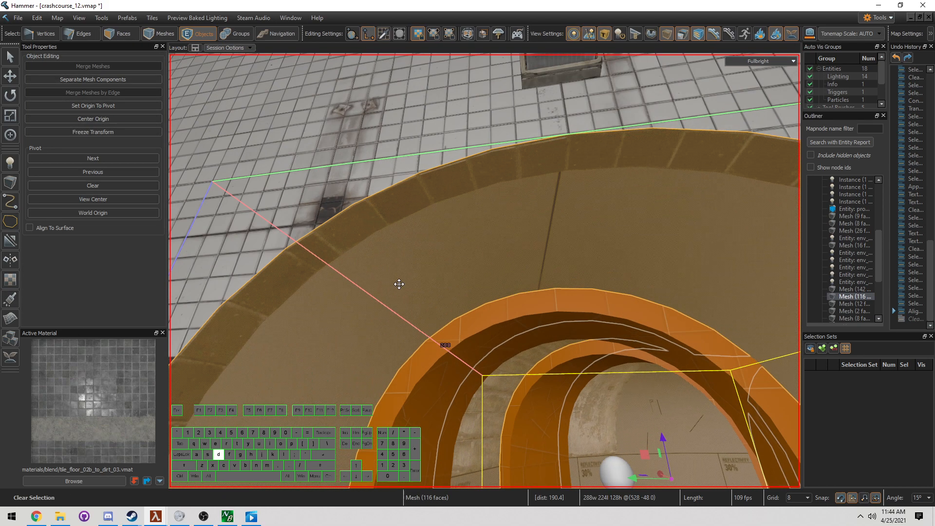
click(120, 33)
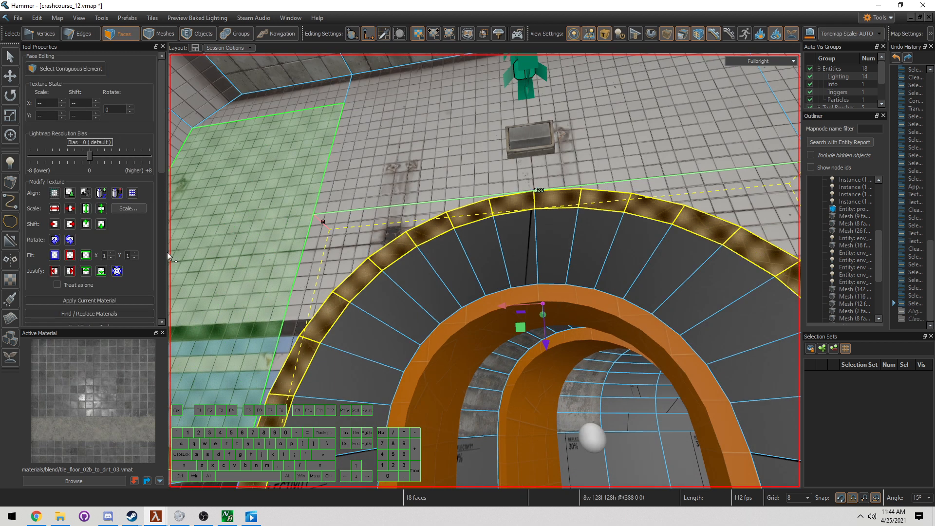
click(85, 208)
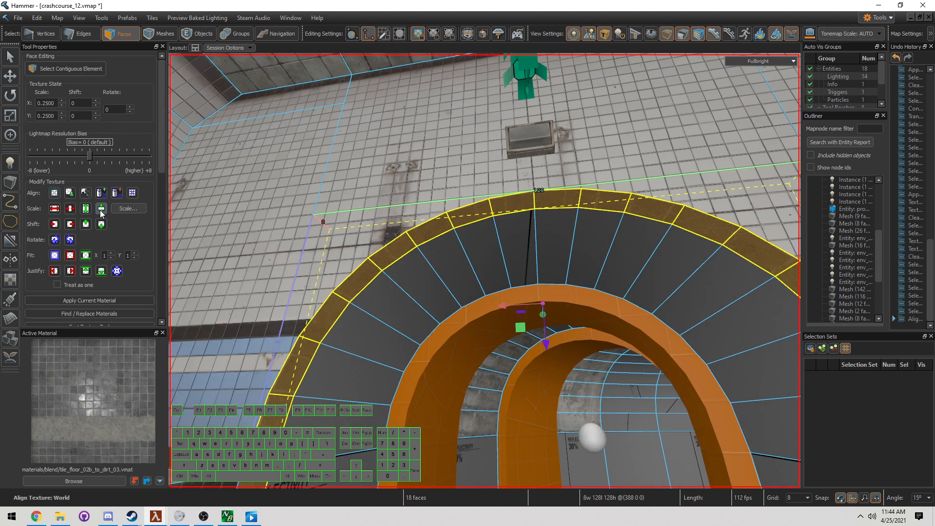
click(204, 34)
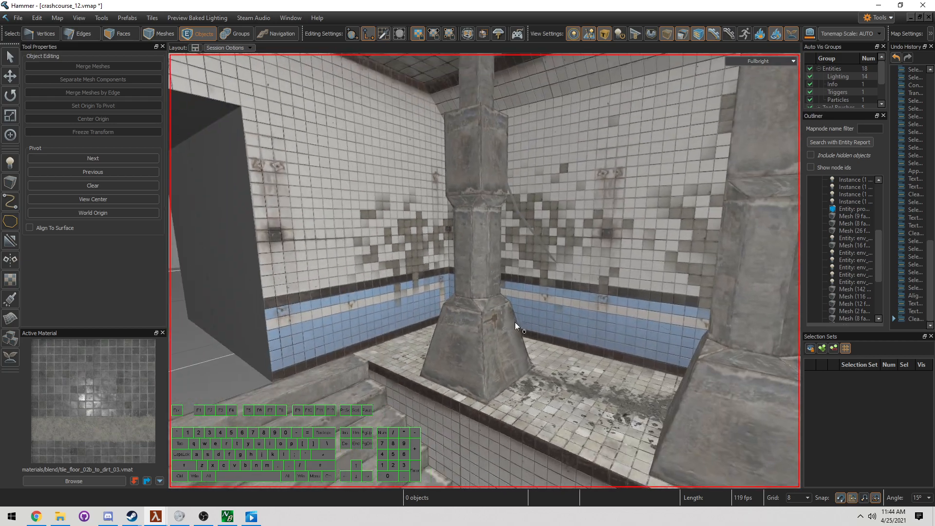
- Adjust the tile texture alignment on the shower wall face behind the pillar, then deselect it
click(121, 33)
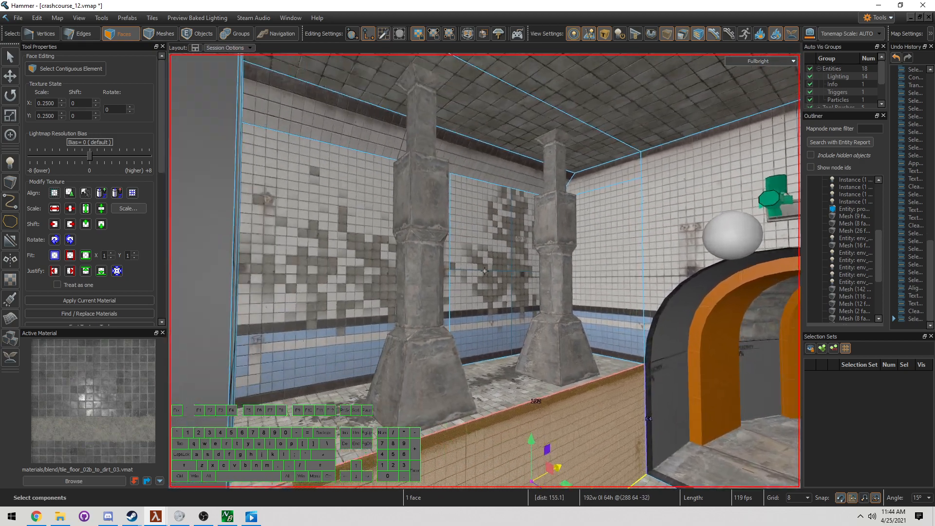
scroll(down, 3)
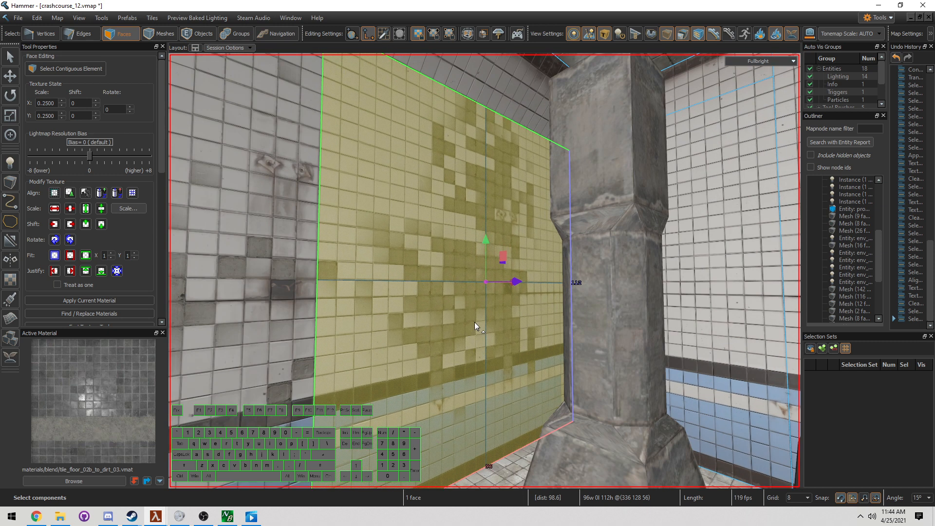
click(199, 33)
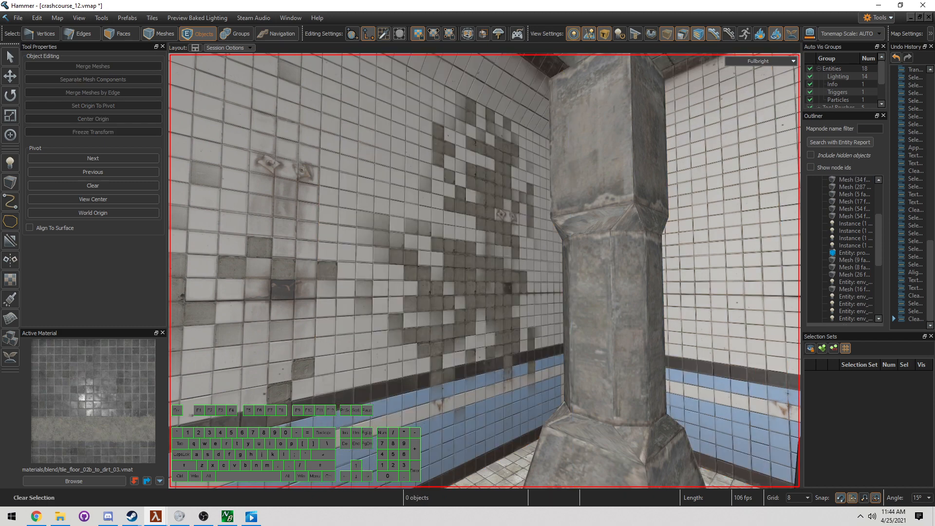